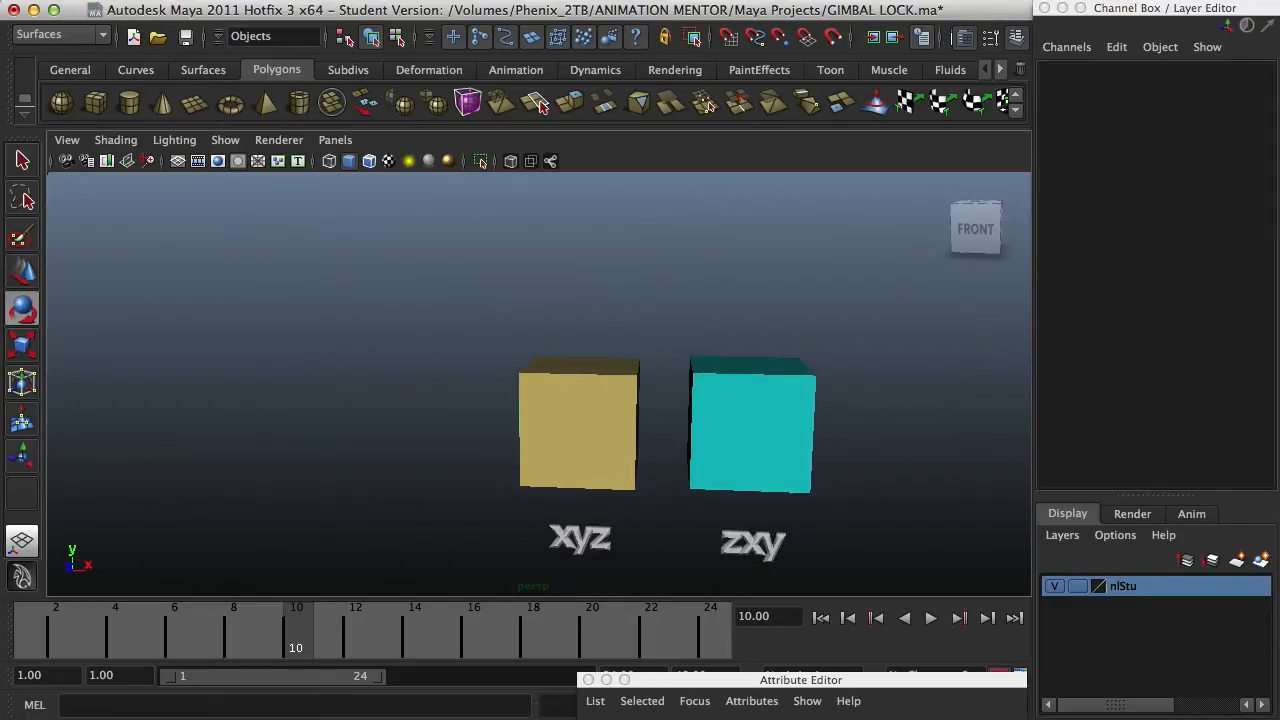
Select the yellow xyz cube pCube64 to show its transform attributes.
click(578, 425)
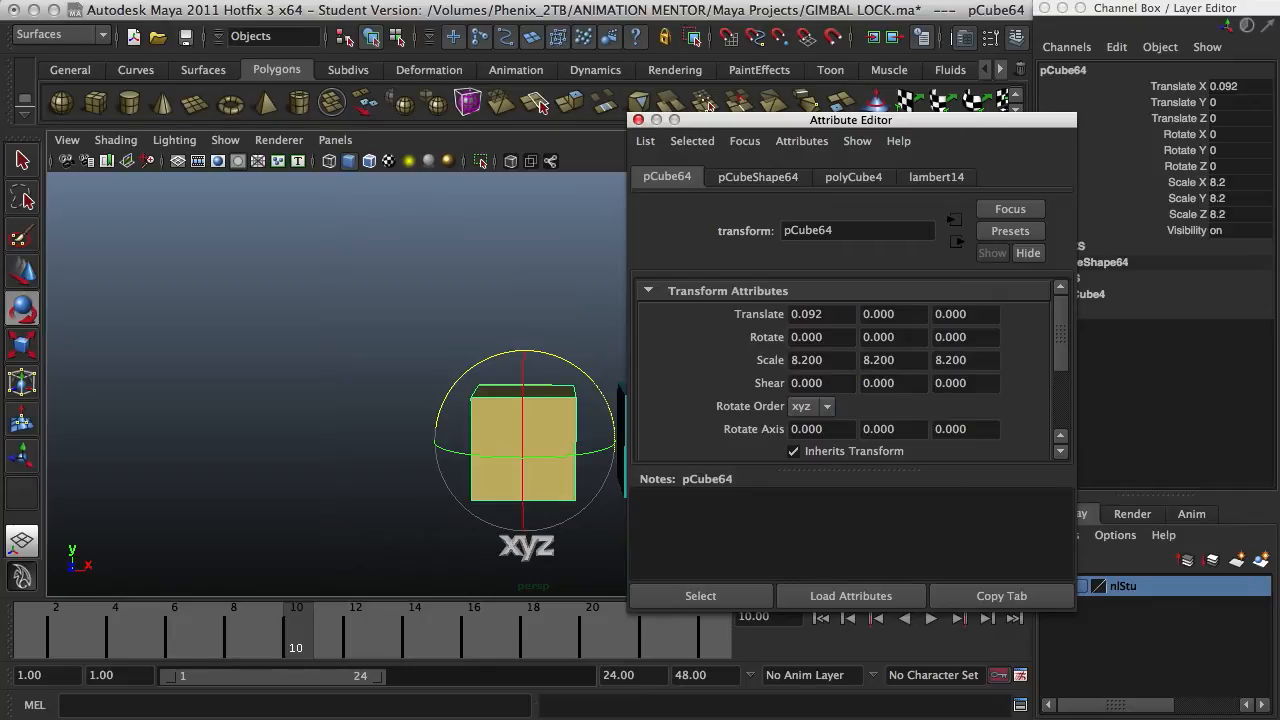
Inspect the Rotate Order lists of pCube64 (xyz) and pCube65 (zxy) without changing them.
click(826, 406)
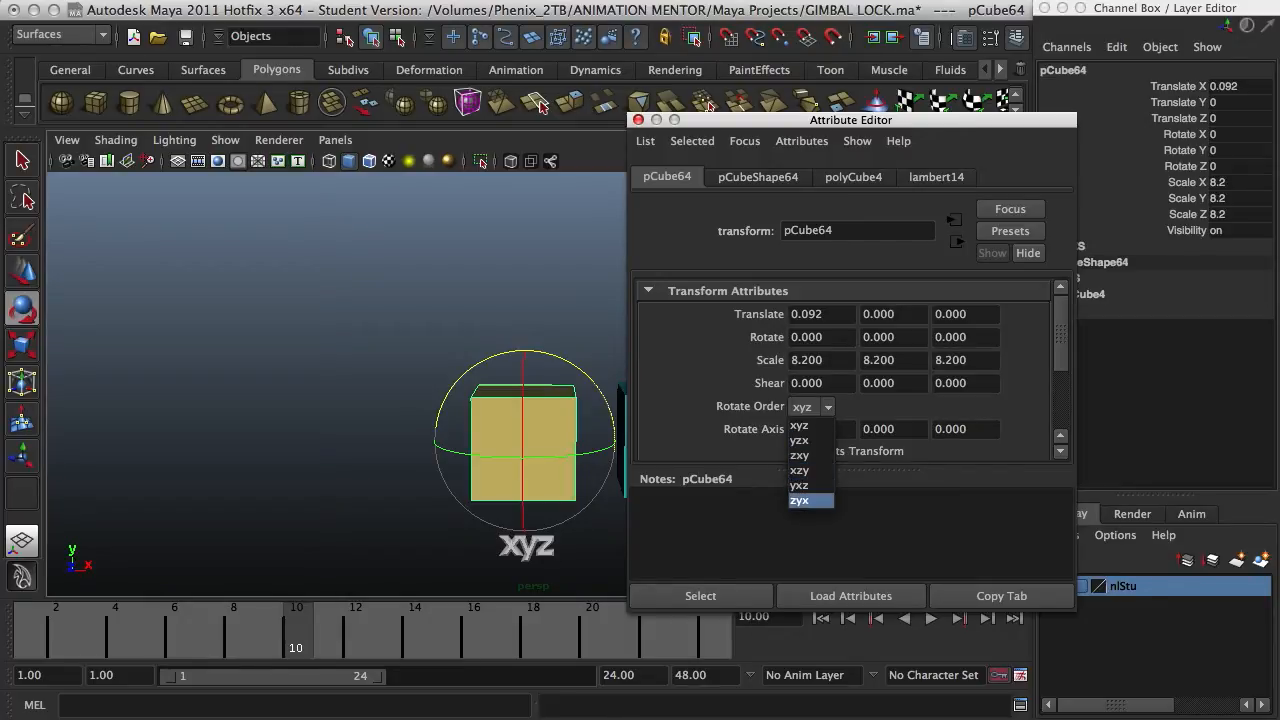
click(799, 424)
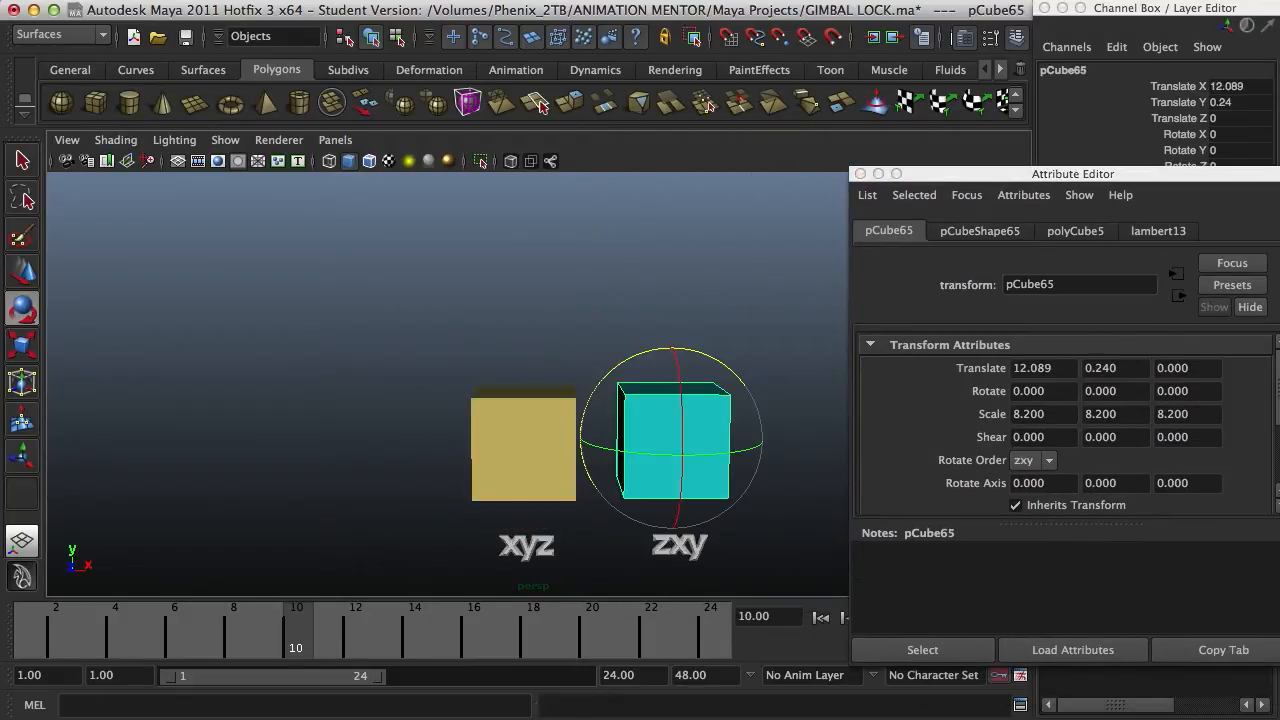
click(1032, 460)
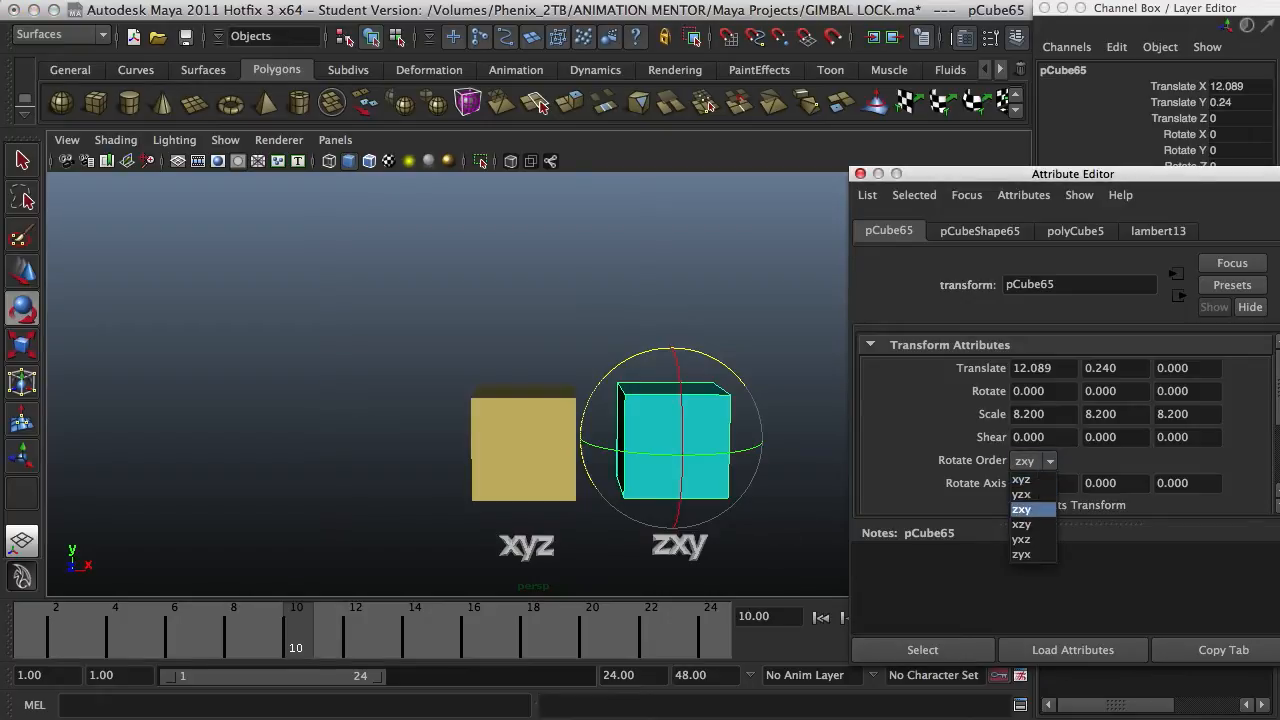
click(1022, 508)
text(-)
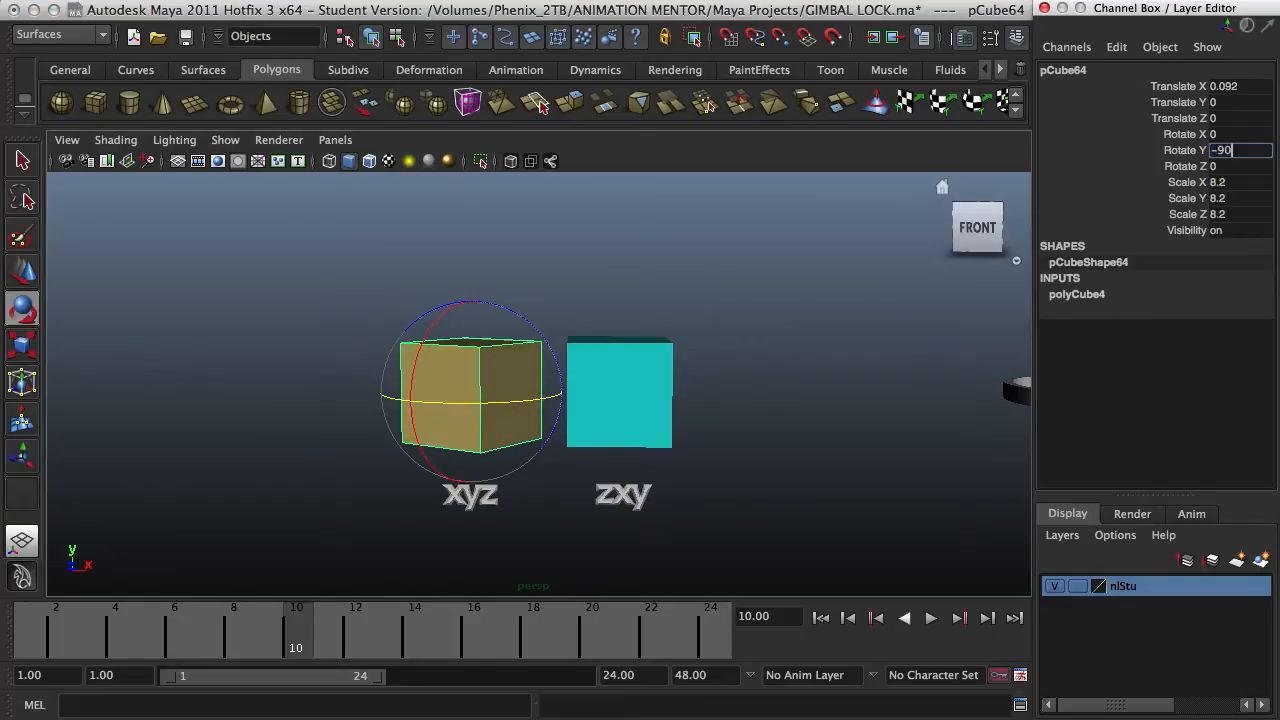
Enter -90 as pCube64's Rotate Y value.
text(90)
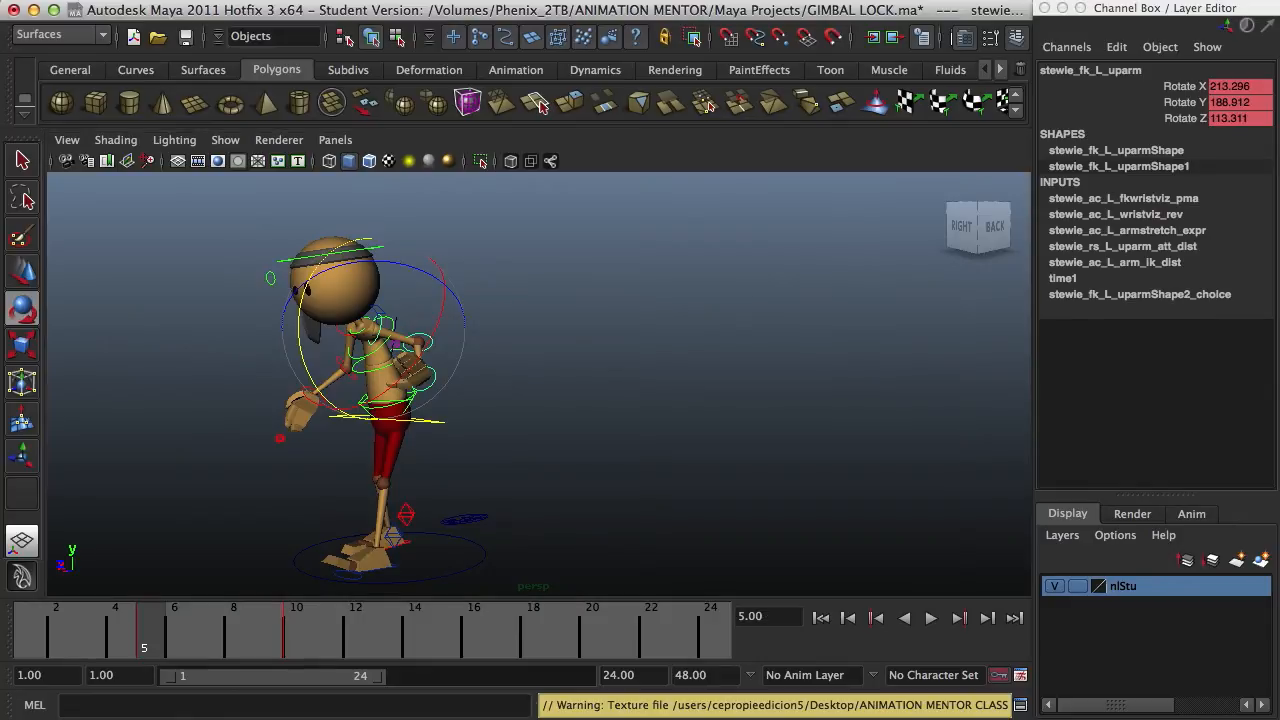
Orbit around the Stewie rig to inspect the left upper-arm FK control.
click(931, 618)
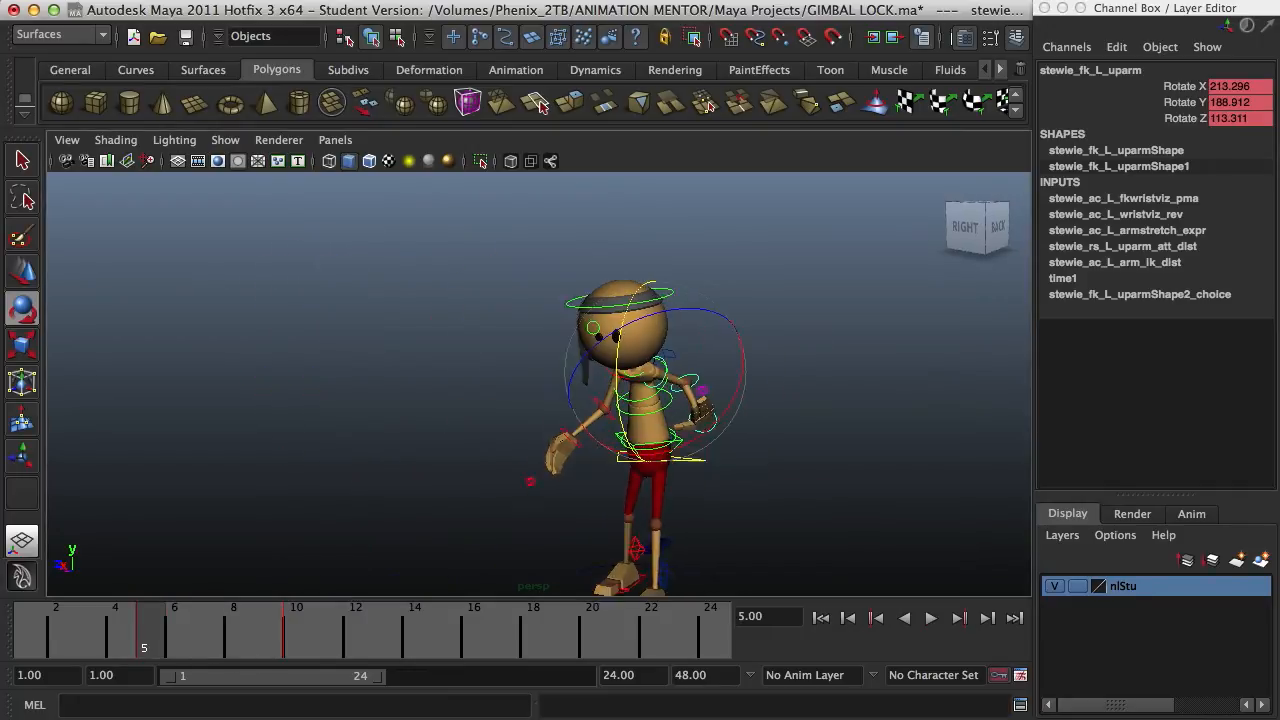
click(930, 617)
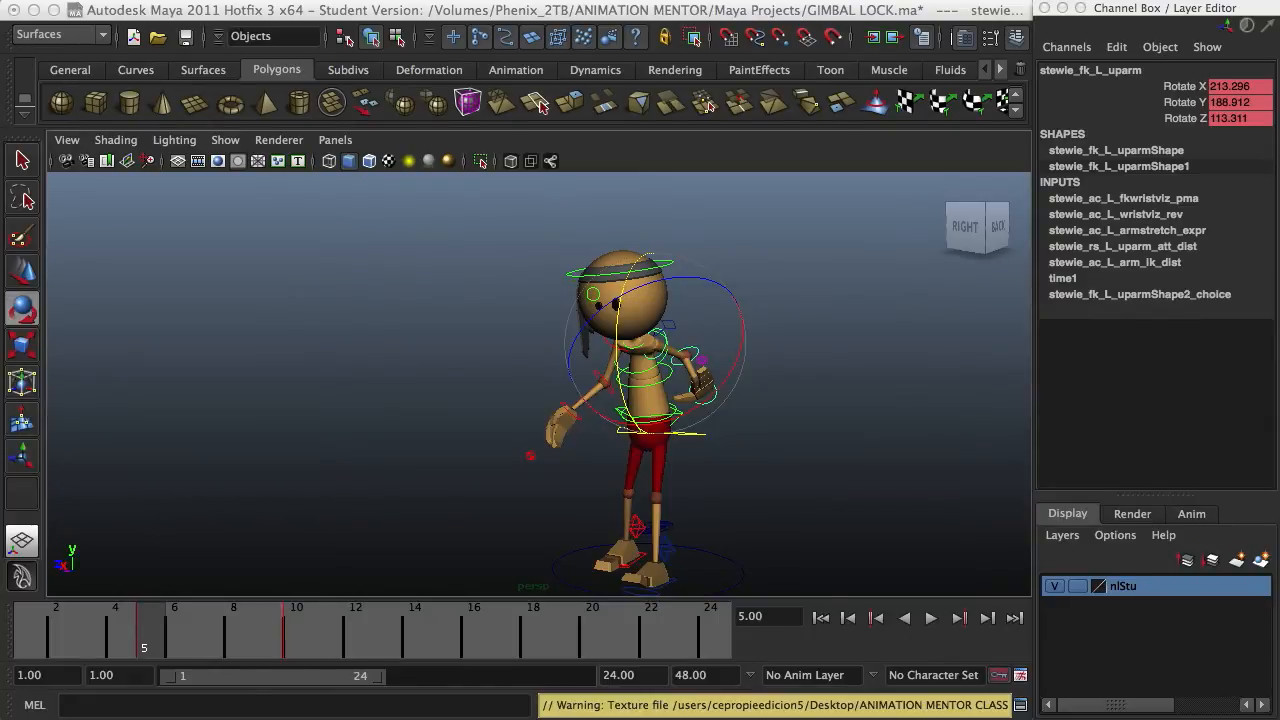
click(957, 618)
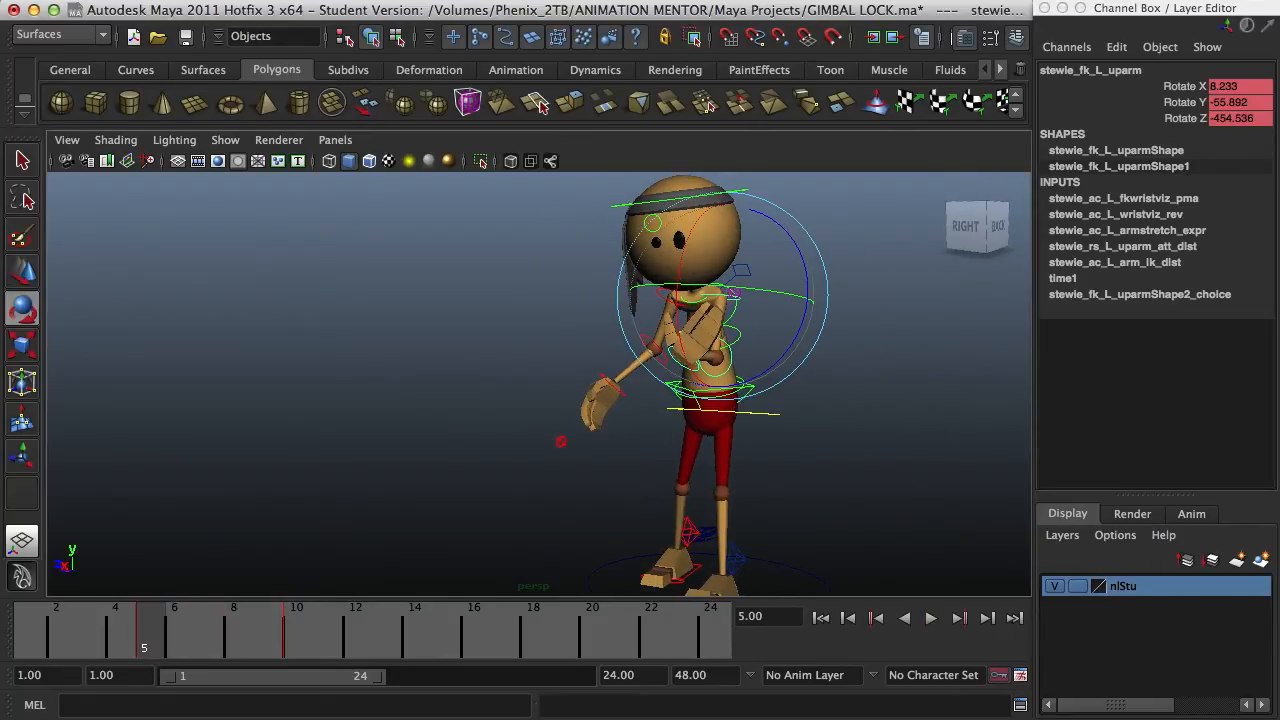
Rotate the left upper arm to 8.233, -55.892, -454.536 and open frame 5's key options.
click(931, 617)
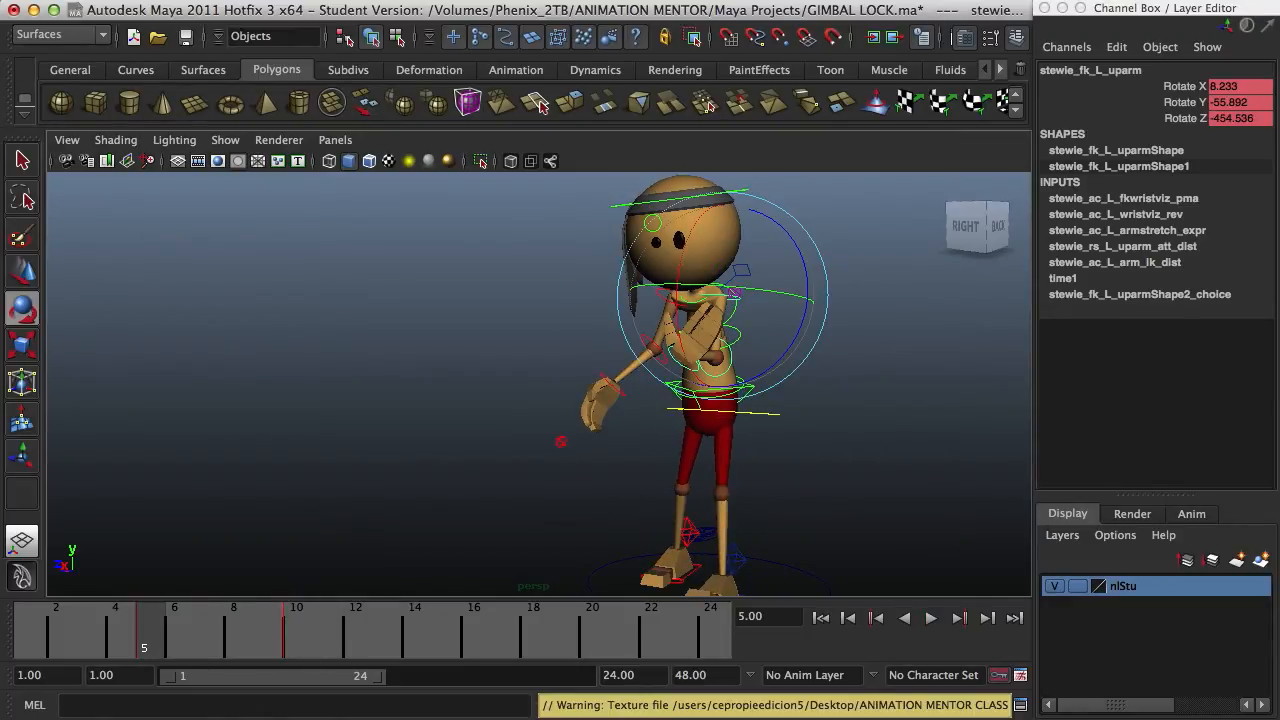
right_click(160, 630)
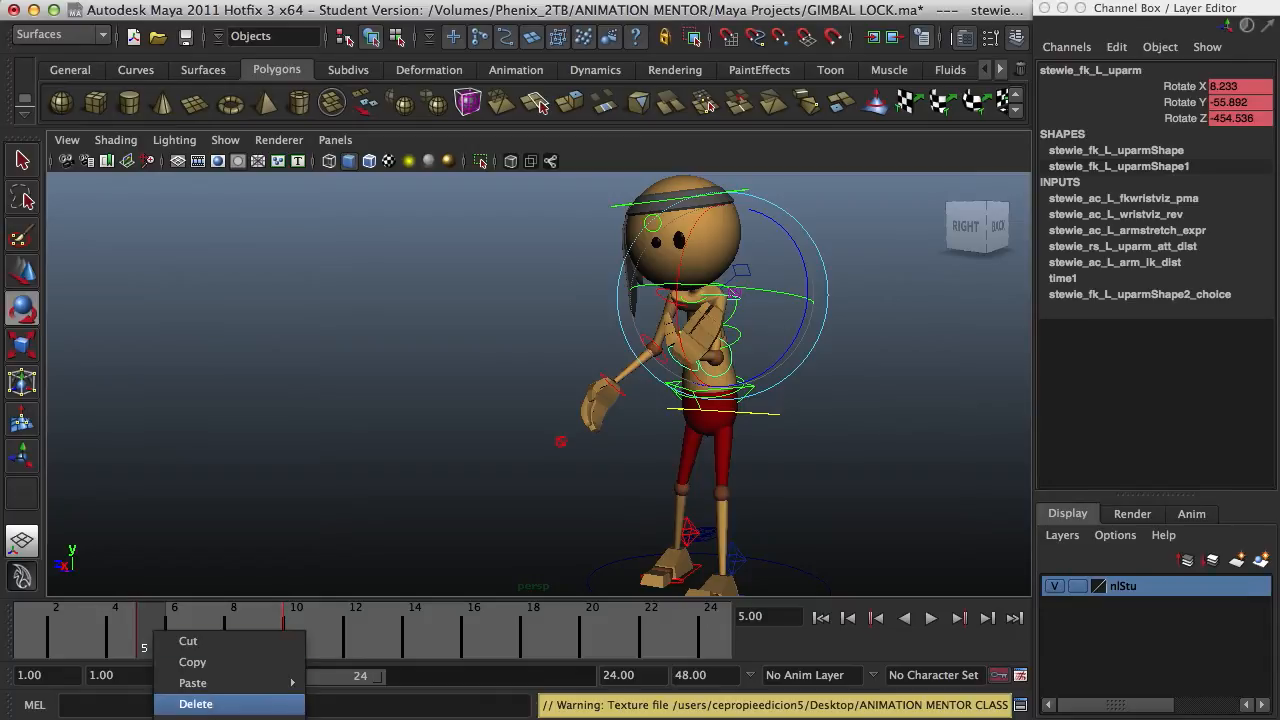
Delete frame 5's key and repose the upper arm to -1.909, -38.377, -89.932.
click(196, 704)
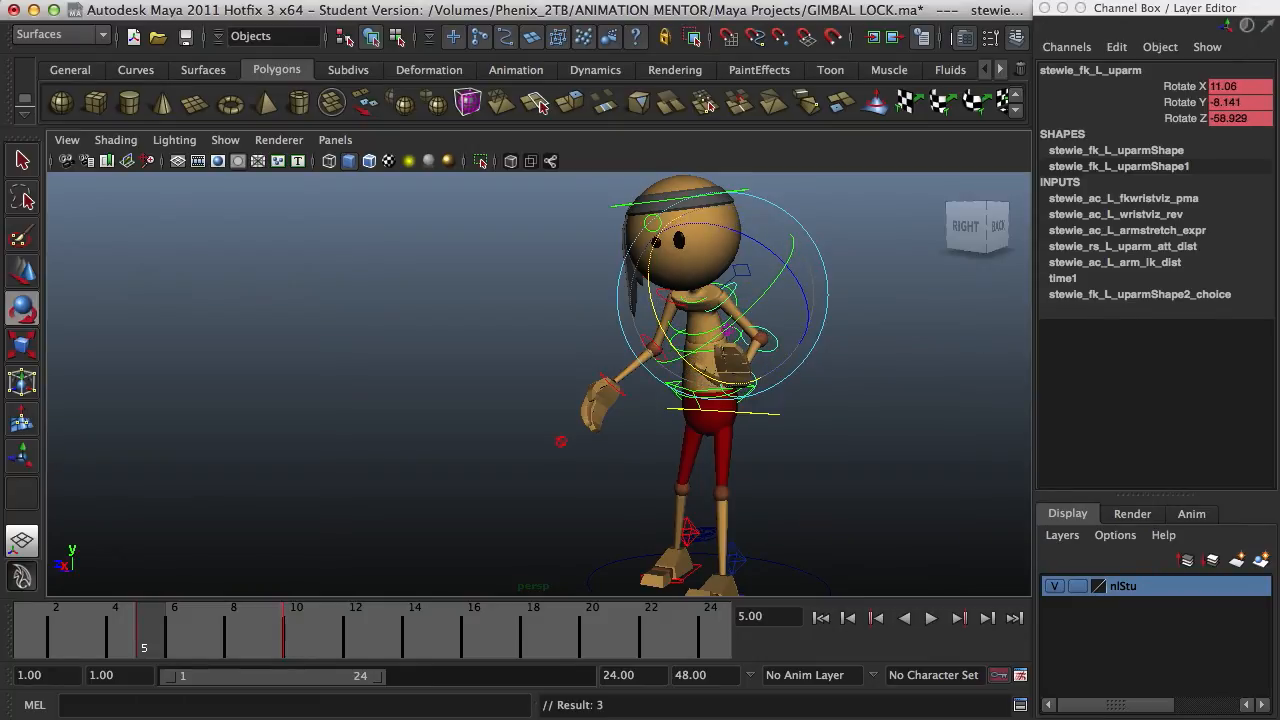
click(930, 618)
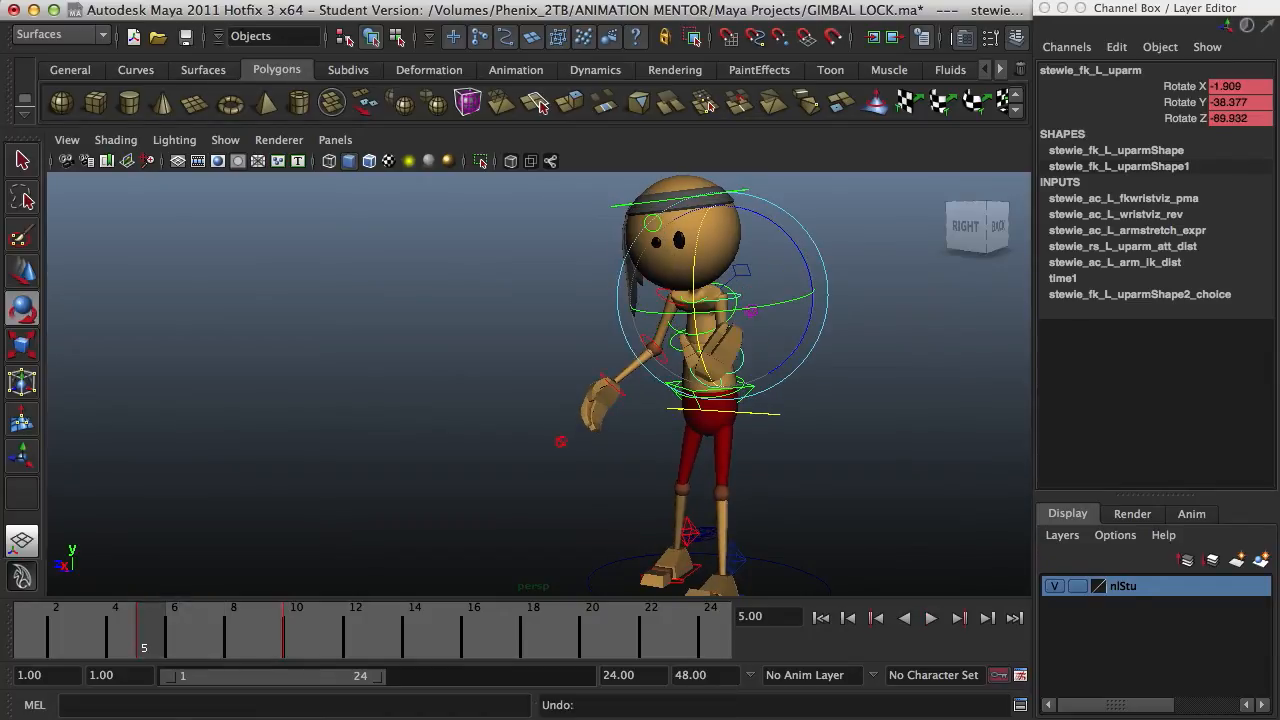
Swing the left upper arm up toward the face, reading -0.052, -43.44, -450.701.
drag(720, 300, 765, 225)
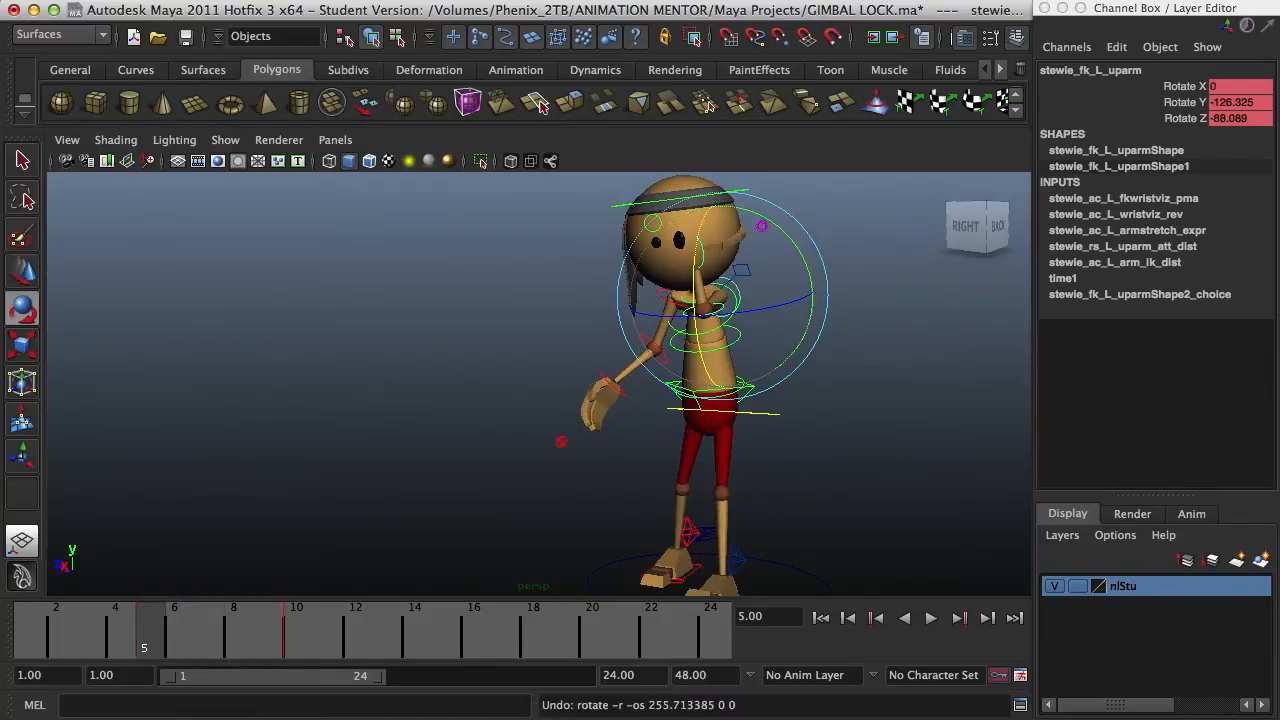
click(930, 618)
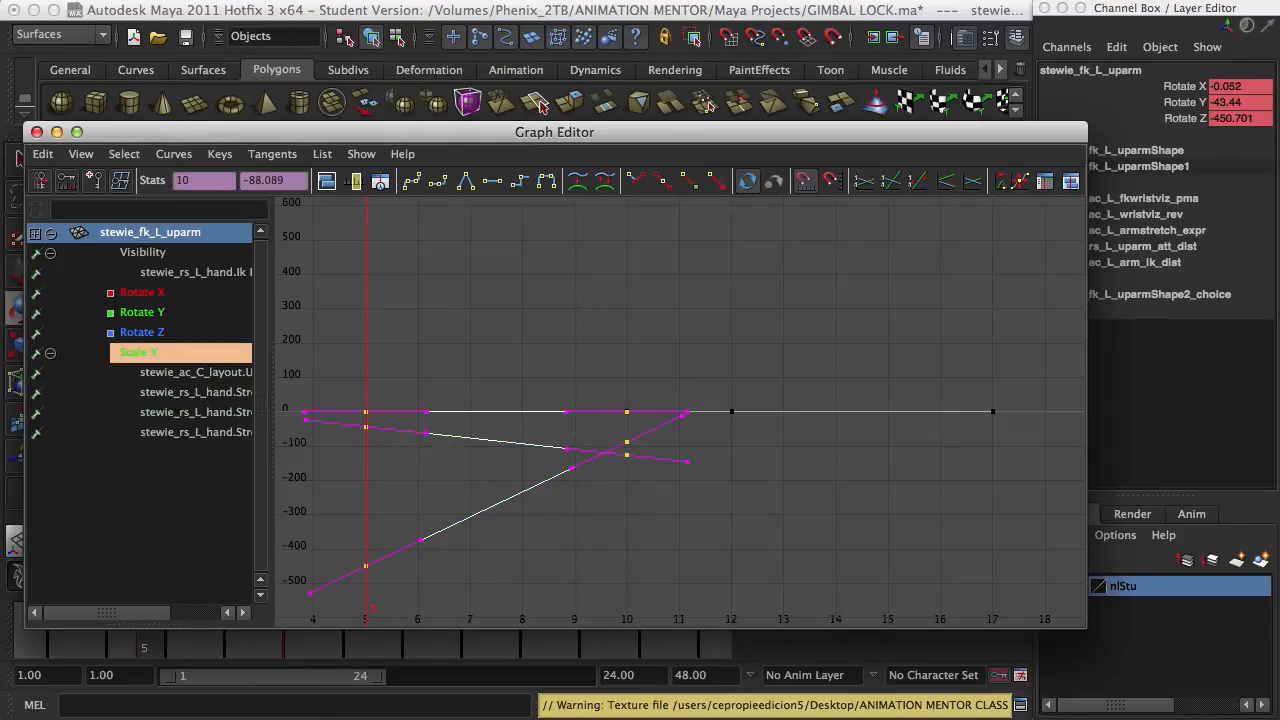
Apply Curves > Euler Filter to the upper-arm rotation curves, then close the Graph Editor.
click(173, 153)
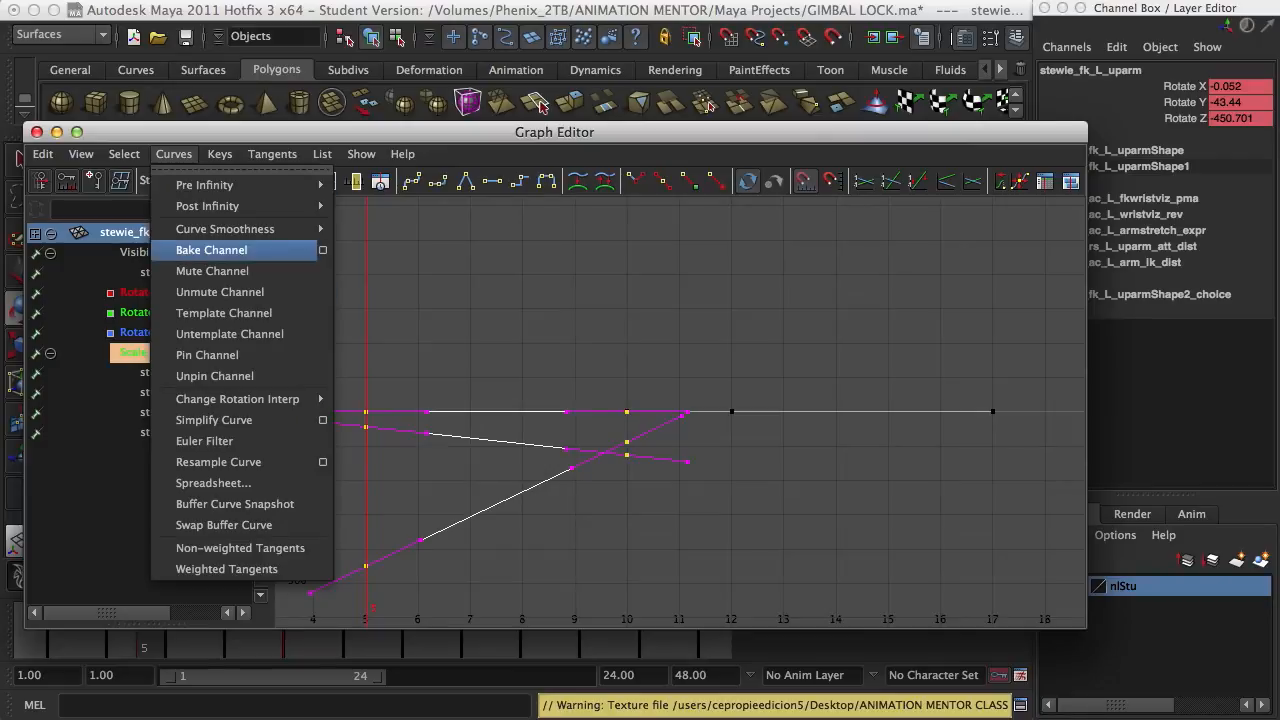
mouse_move(204, 441)
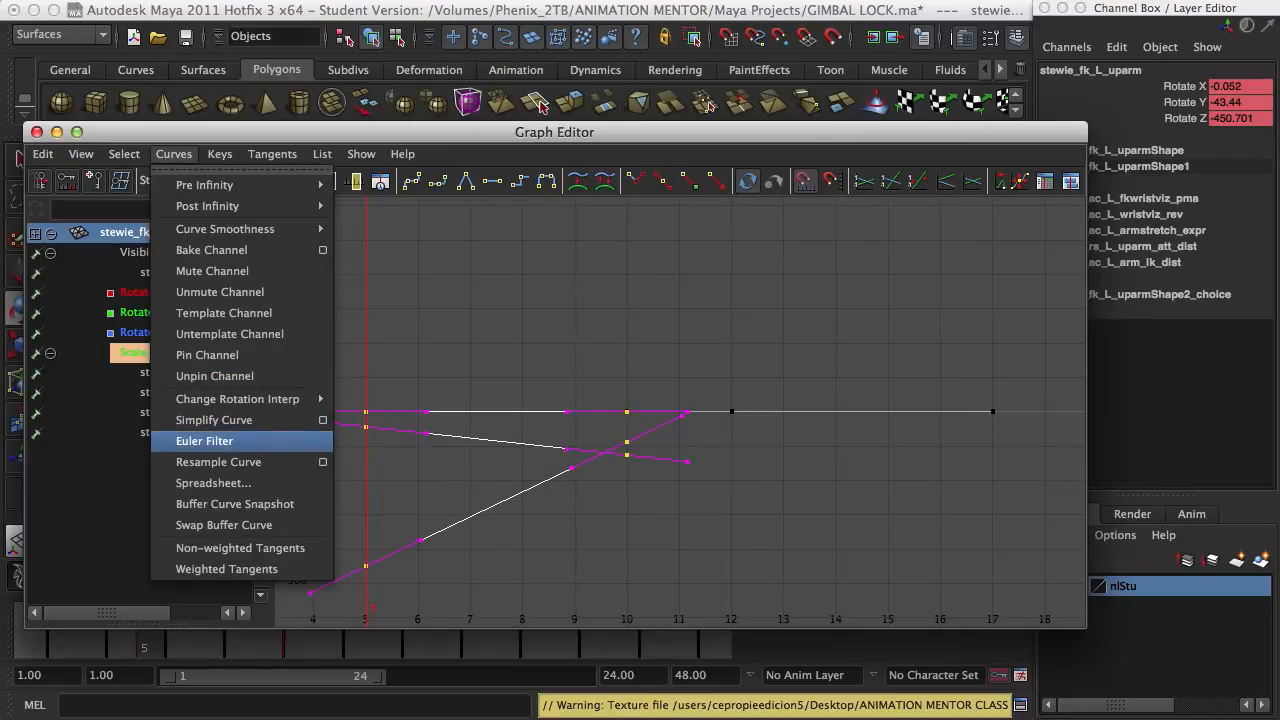
click(204, 441)
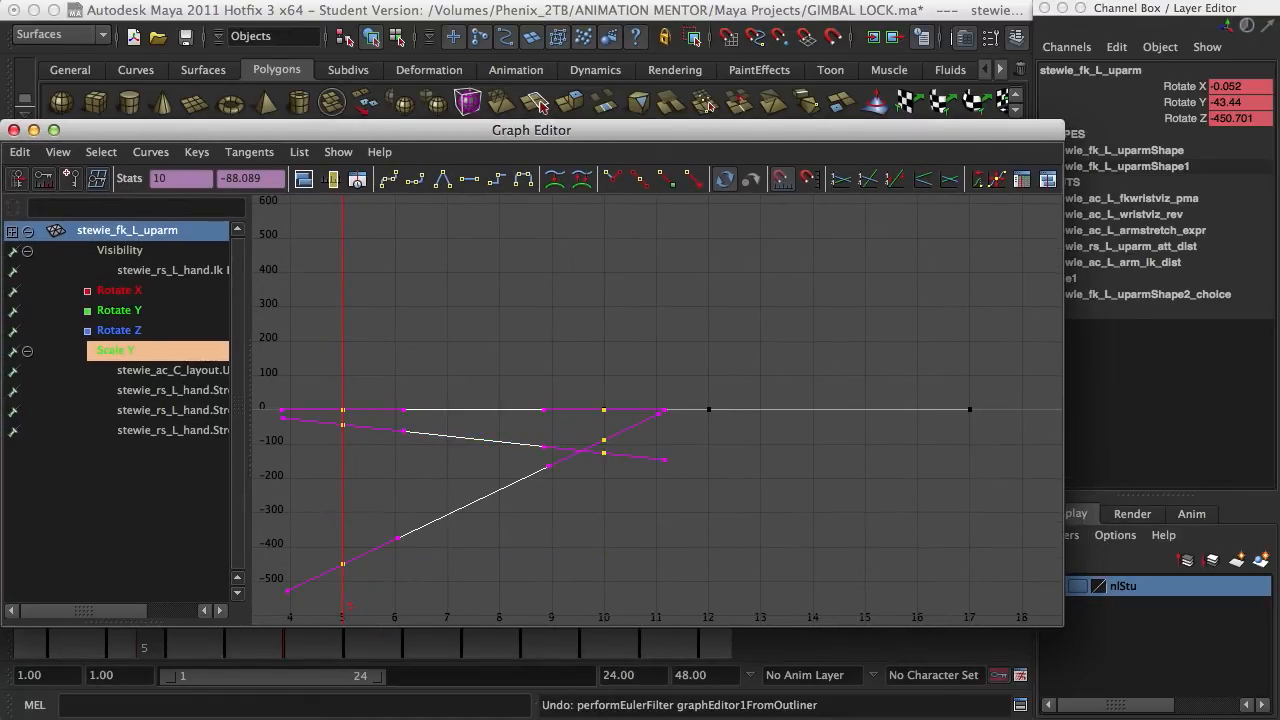
click(150, 151)
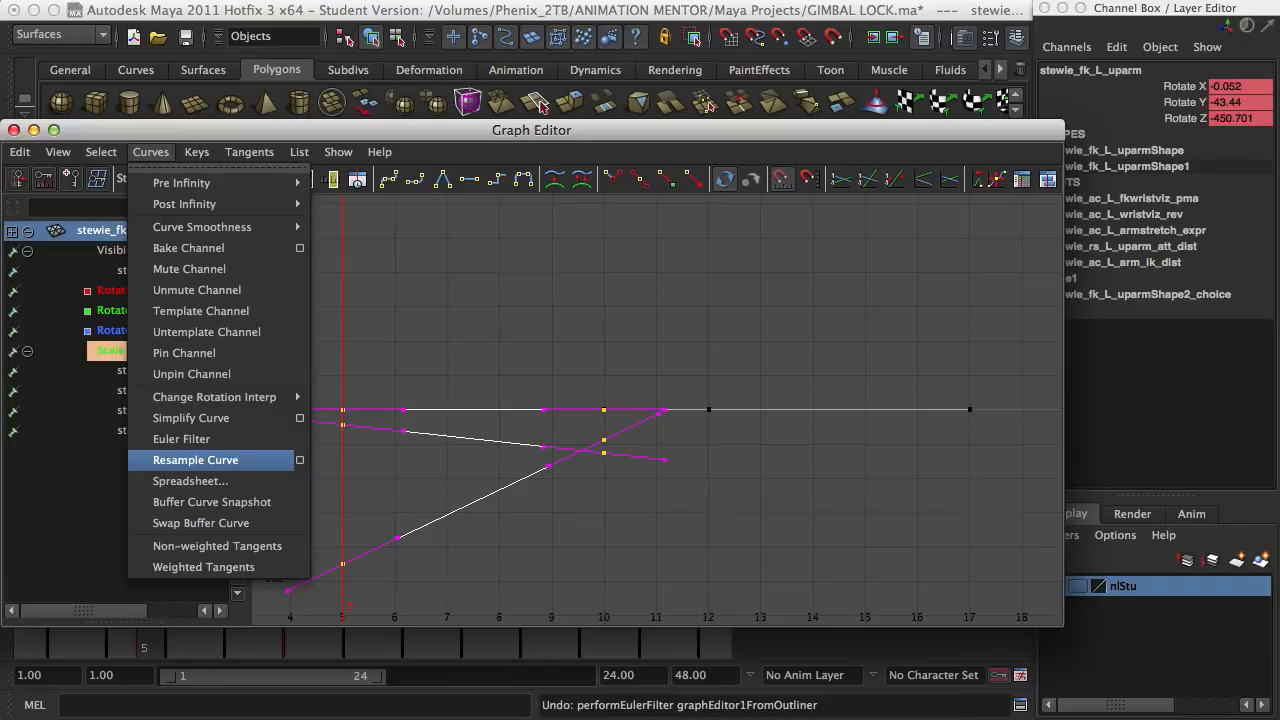
click(195, 459)
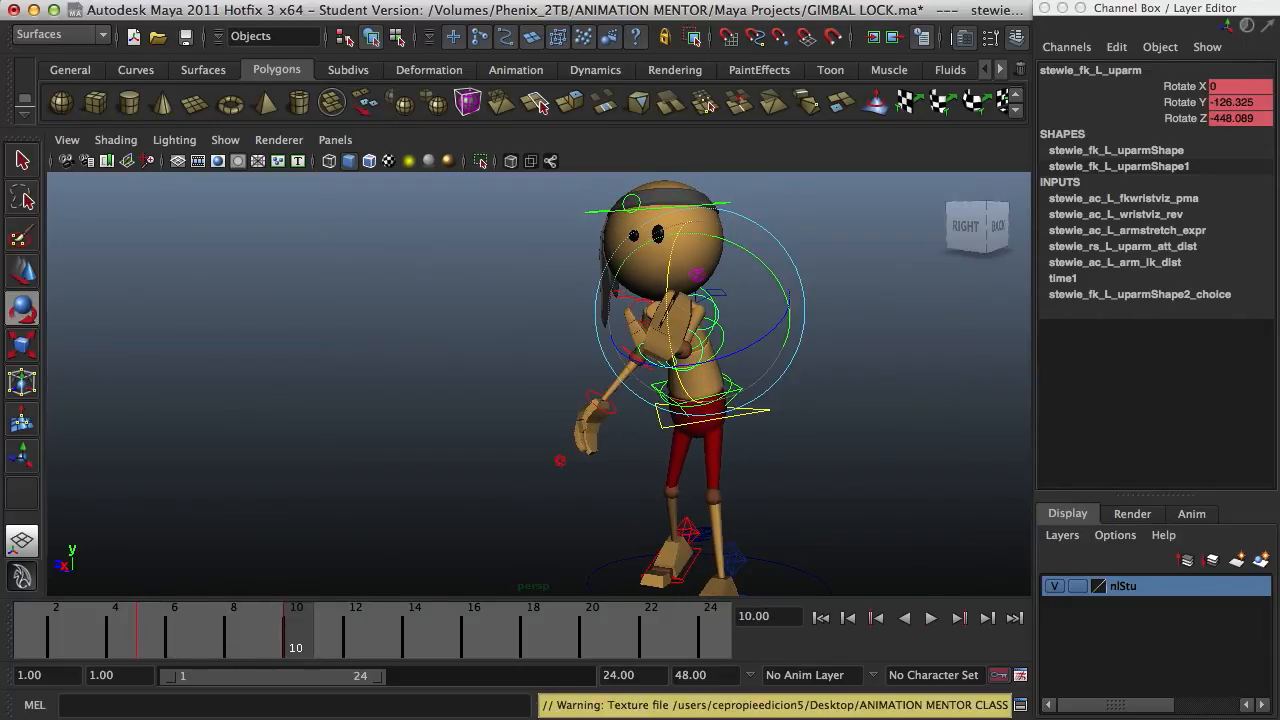
Go to frame 6 and inspect the filtered in-between arm pose.
click(930, 618)
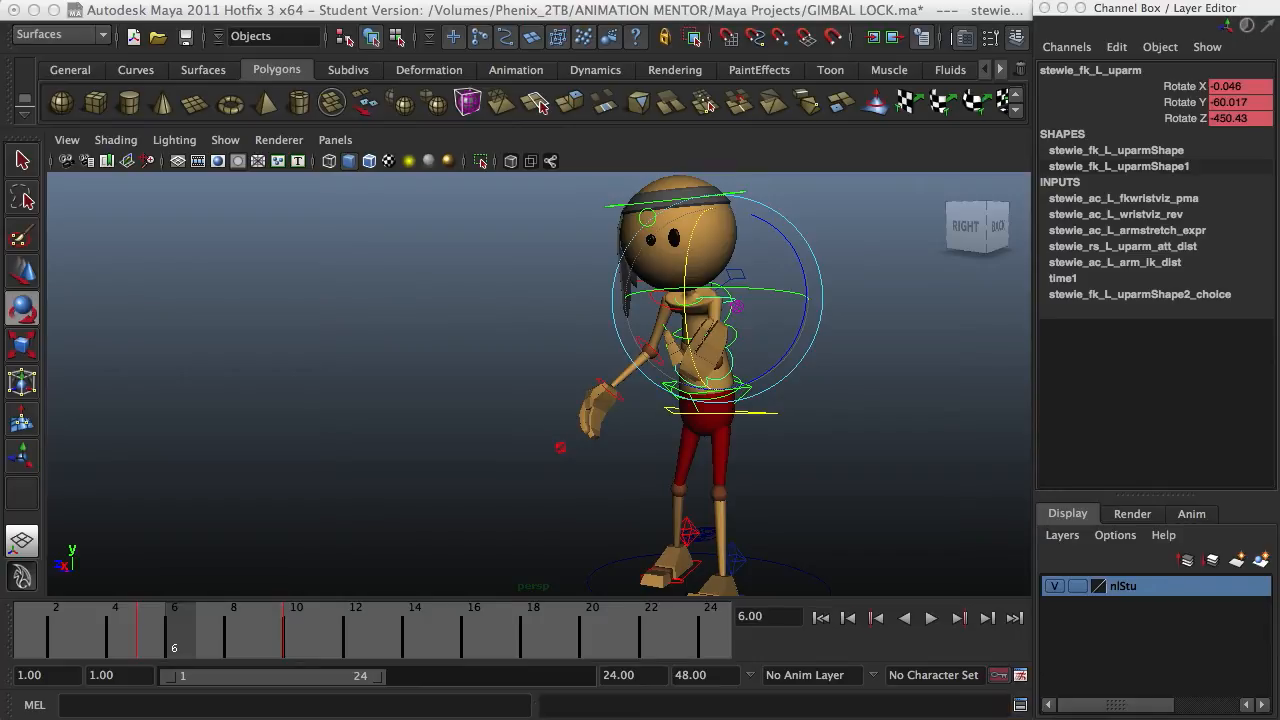
click(144, 634)
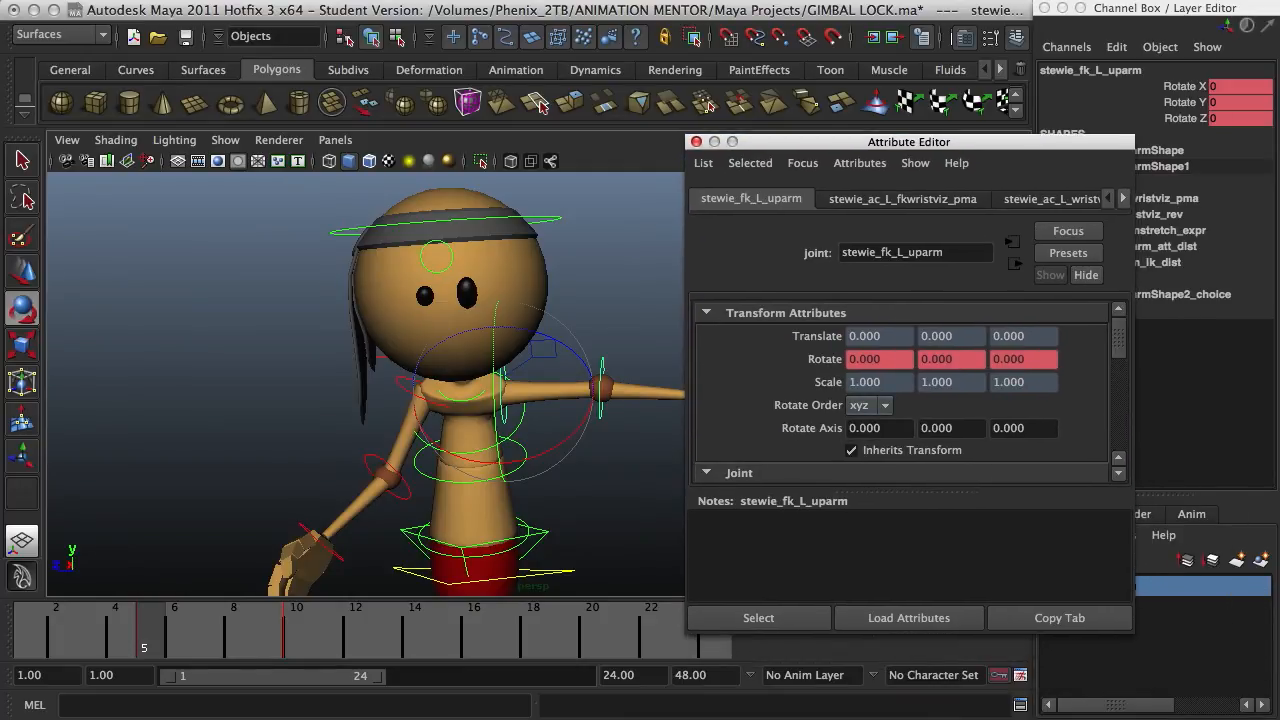
Set stewie_fk_L_uparm's Rotate Order to zxy in the Attribute Editor.
click(886, 405)
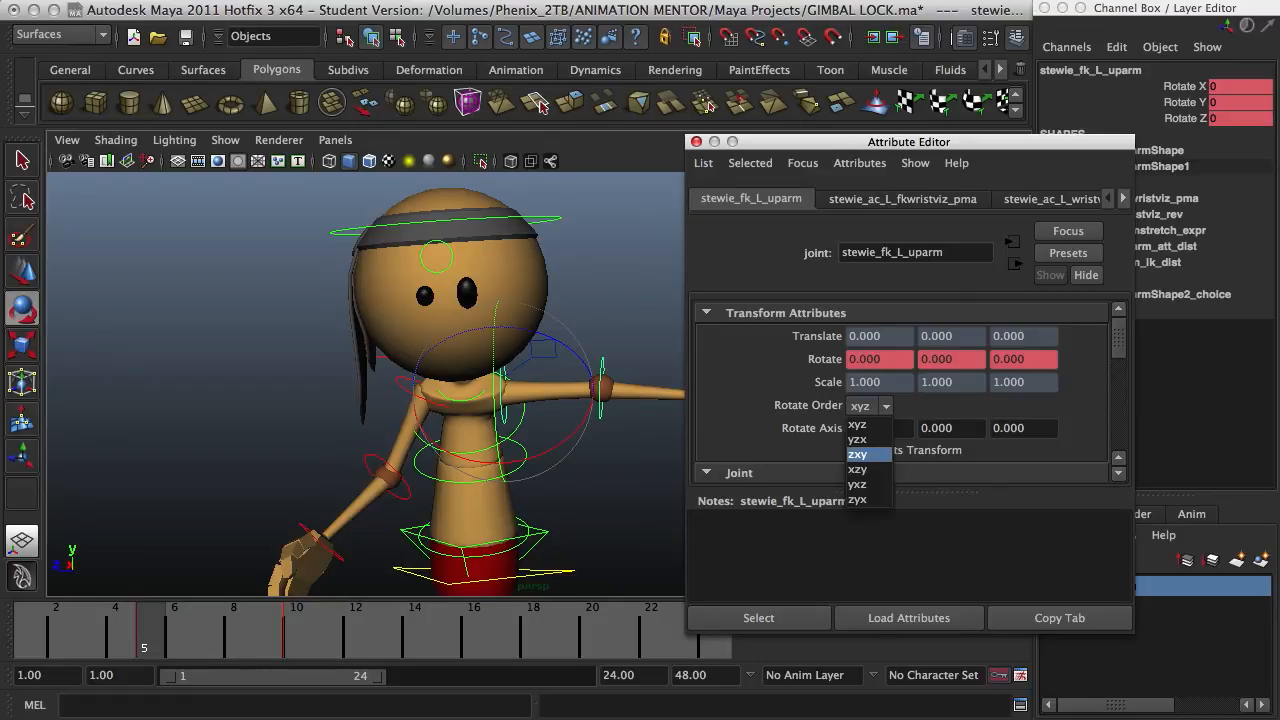
click(857, 454)
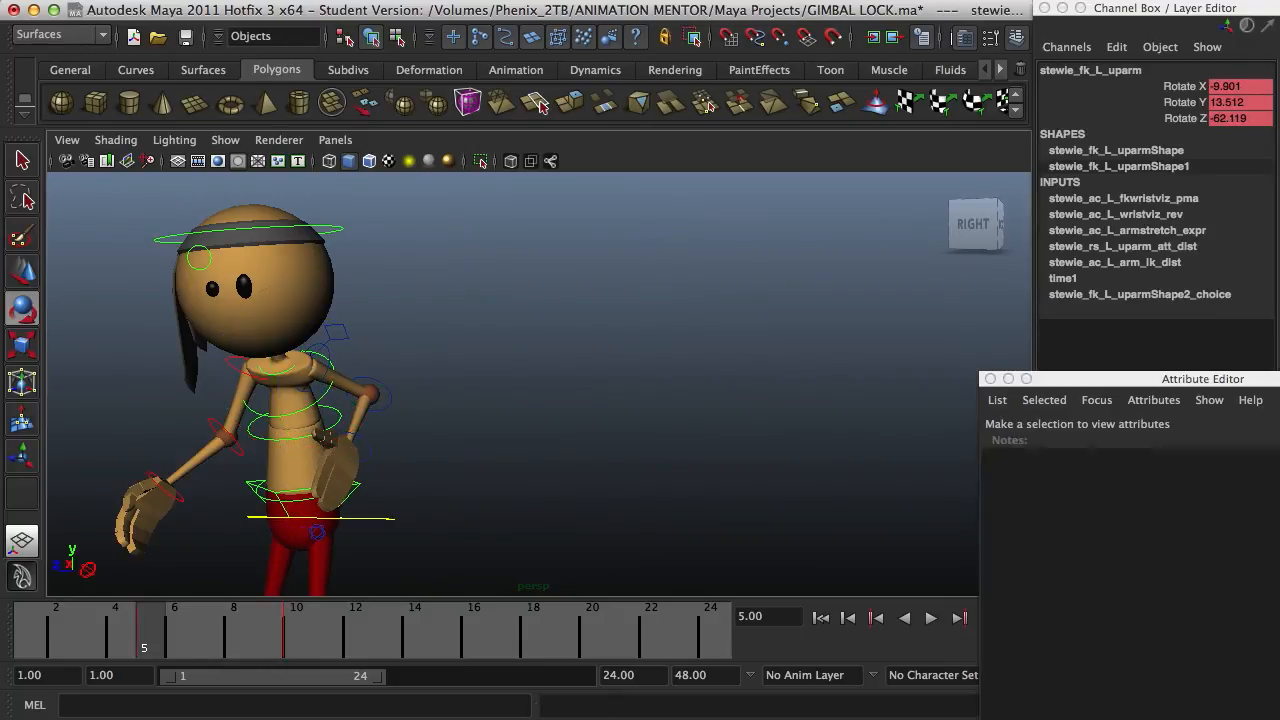
Select Stewie's left wrist FK control.
click(360, 450)
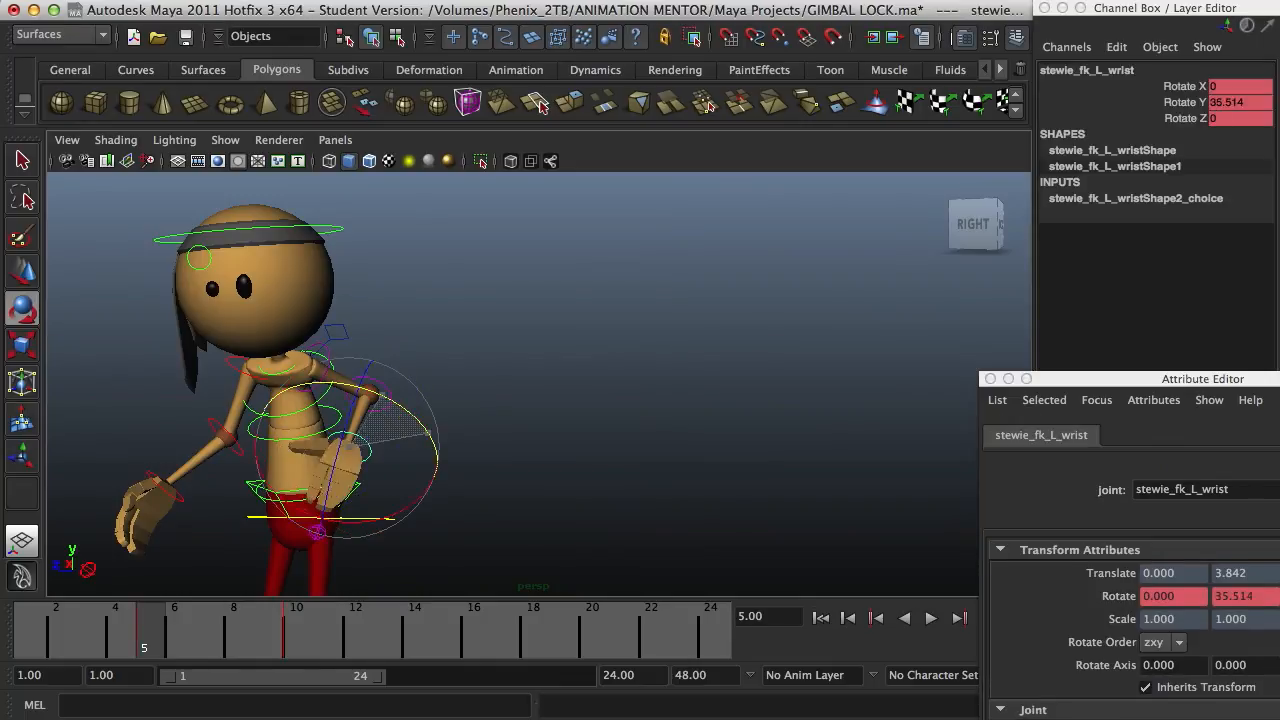
Rotate the left wrist to angle the hand, then click near the timeline.
drag(360, 400, 340, 440)
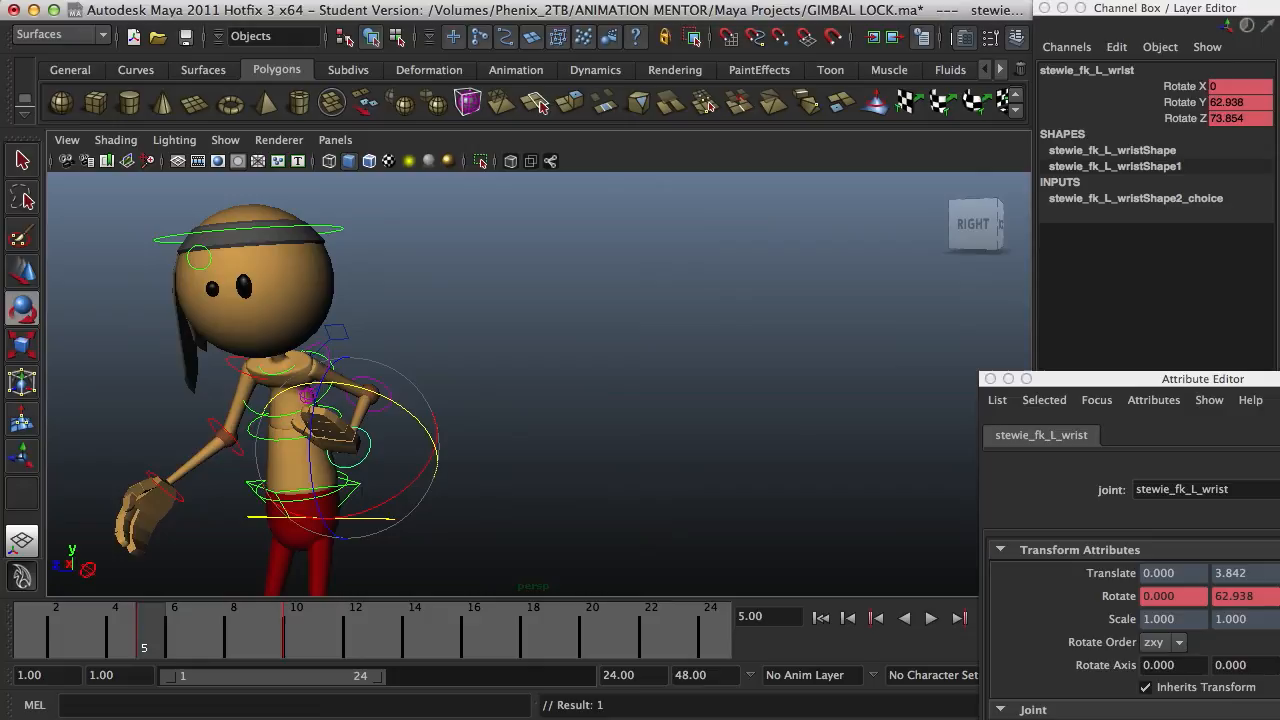
click(933, 618)
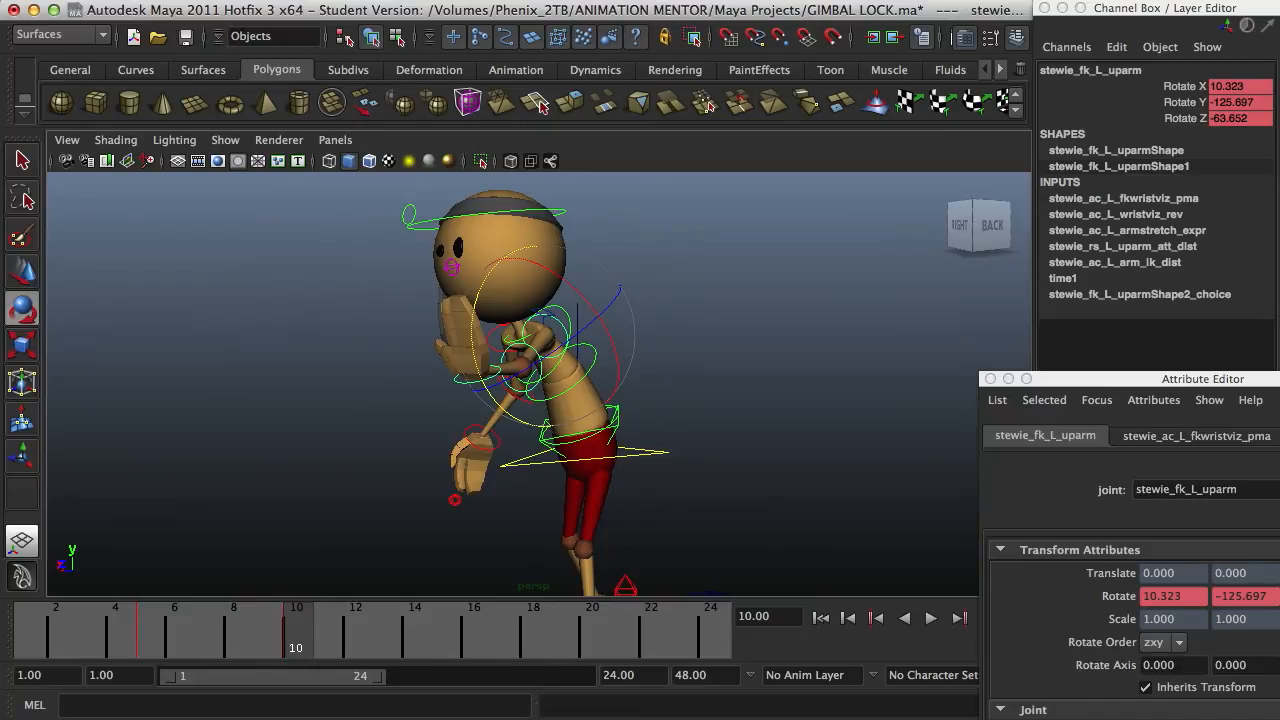
Enlarge the stewie_fk_L_uparm Attribute Editor to confirm Rotate Order zxy.
click(930, 618)
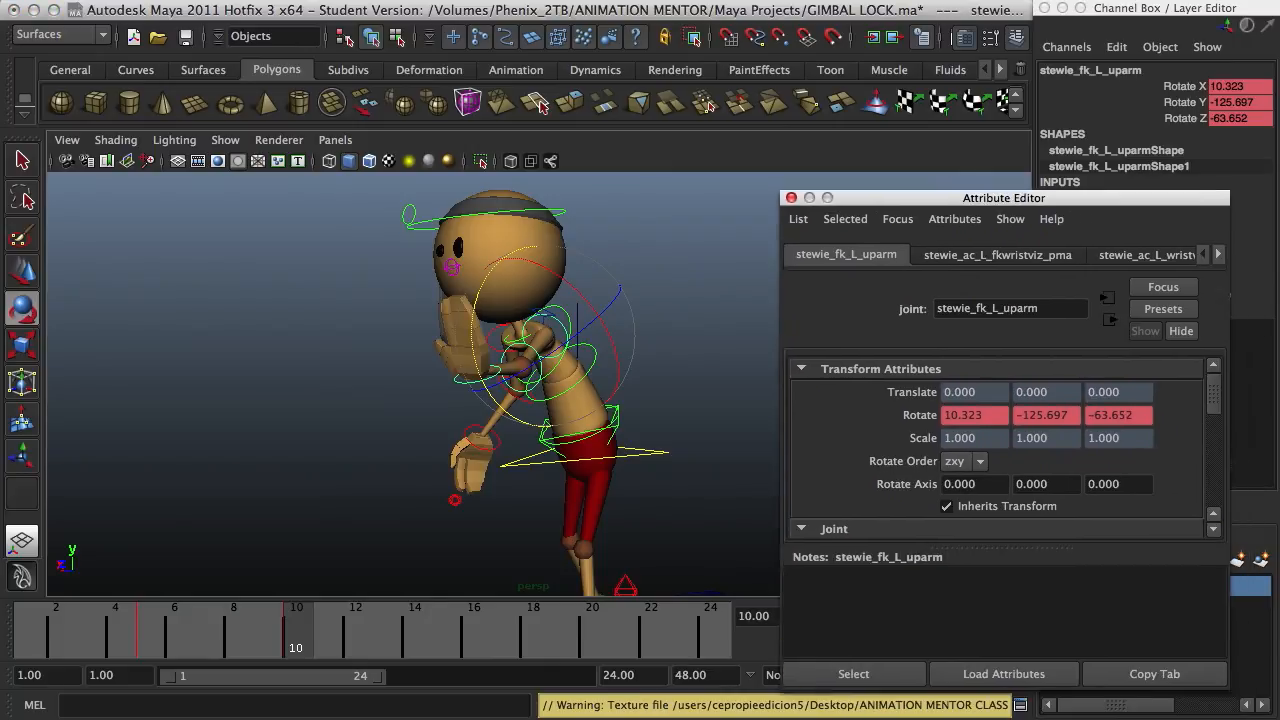
drag(1003, 197, 923, 131)
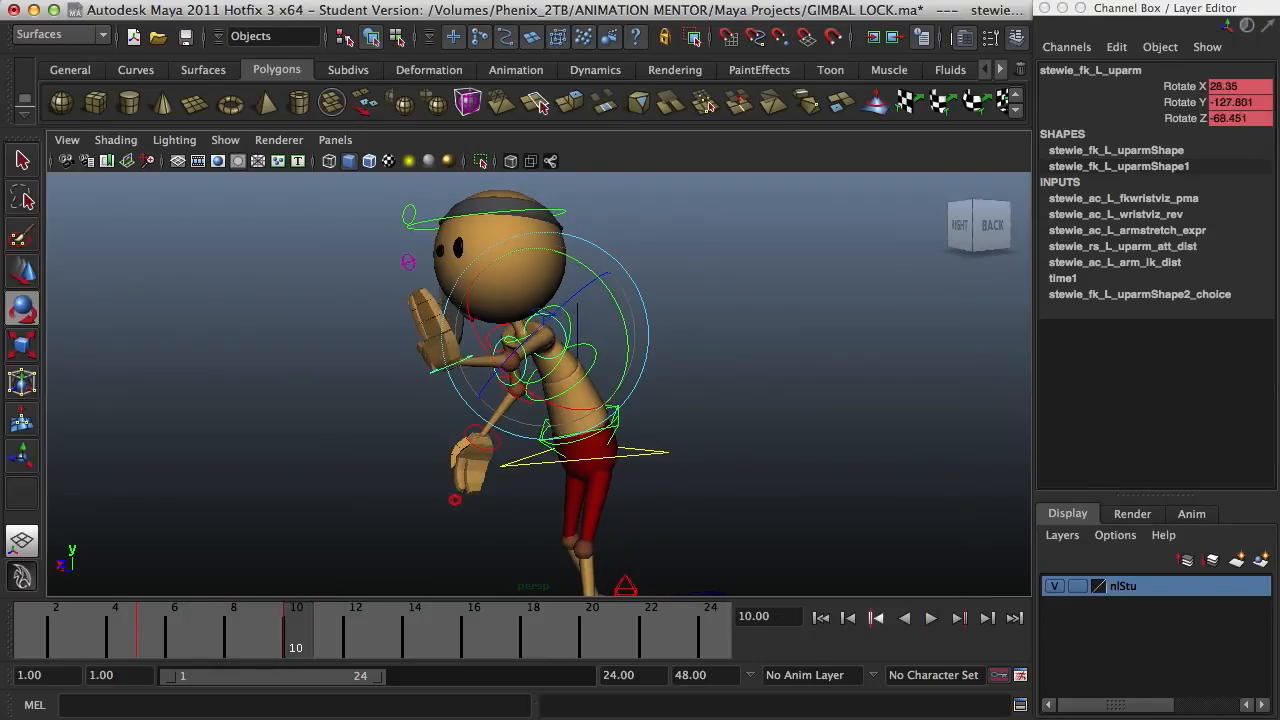
Play the timeline to watch the left arm move between keyed poses.
click(931, 617)
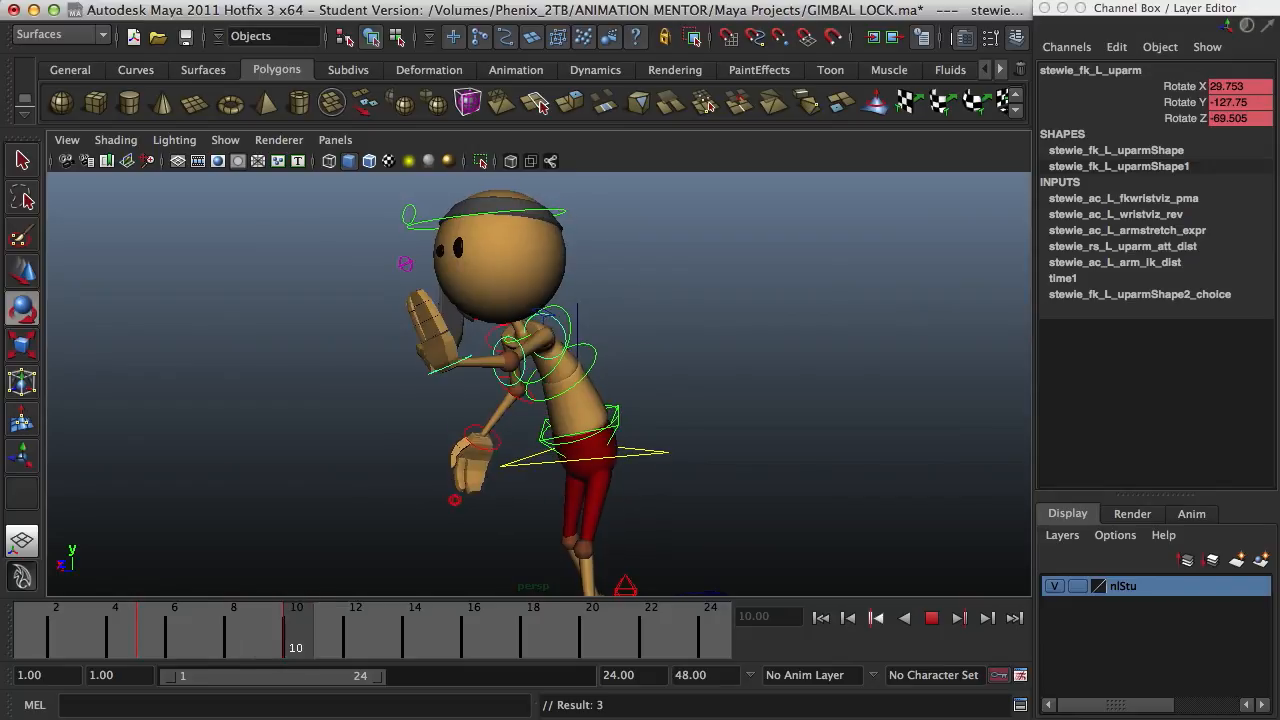
click(203, 635)
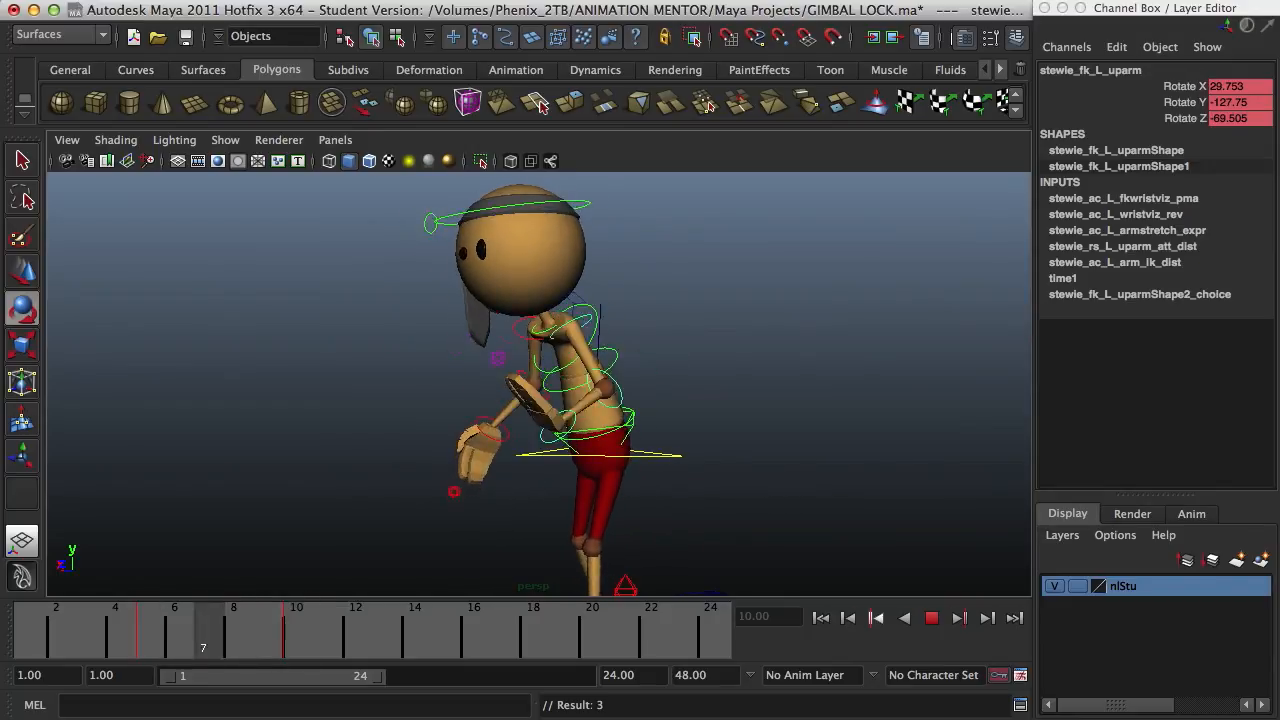